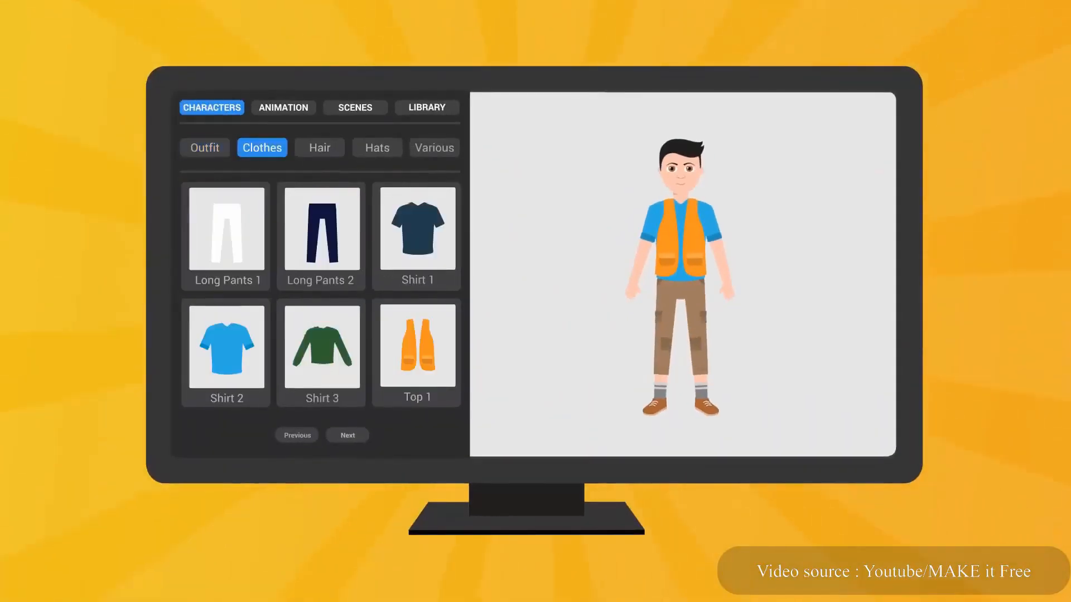
# Step: Dress the character in Long Pants 1 and the tan Hat 1 in the character builder
pyautogui.click(375, 147)
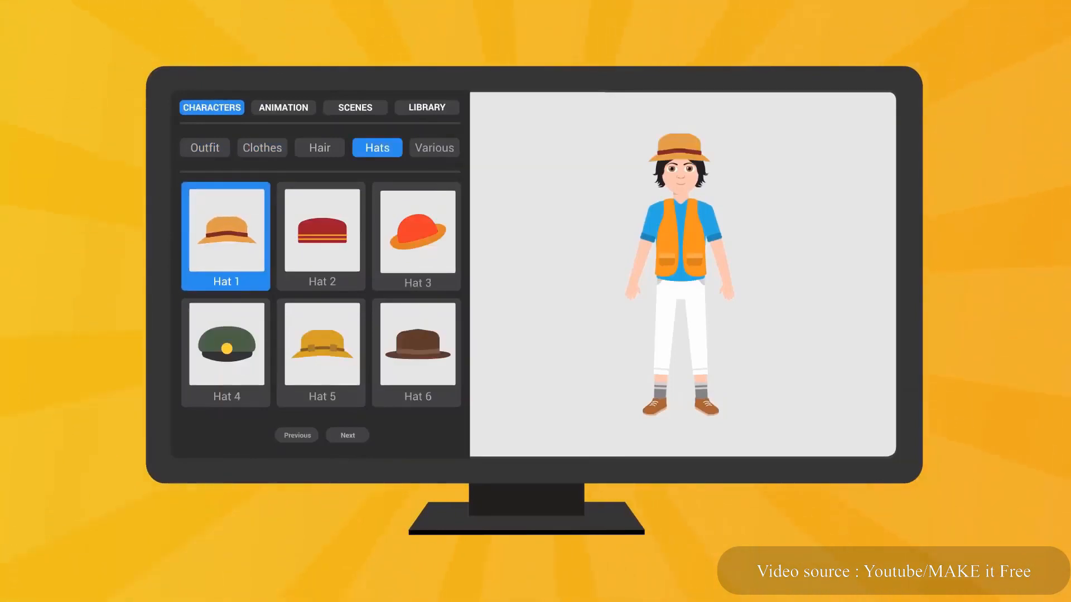
pyautogui.click(354, 107)
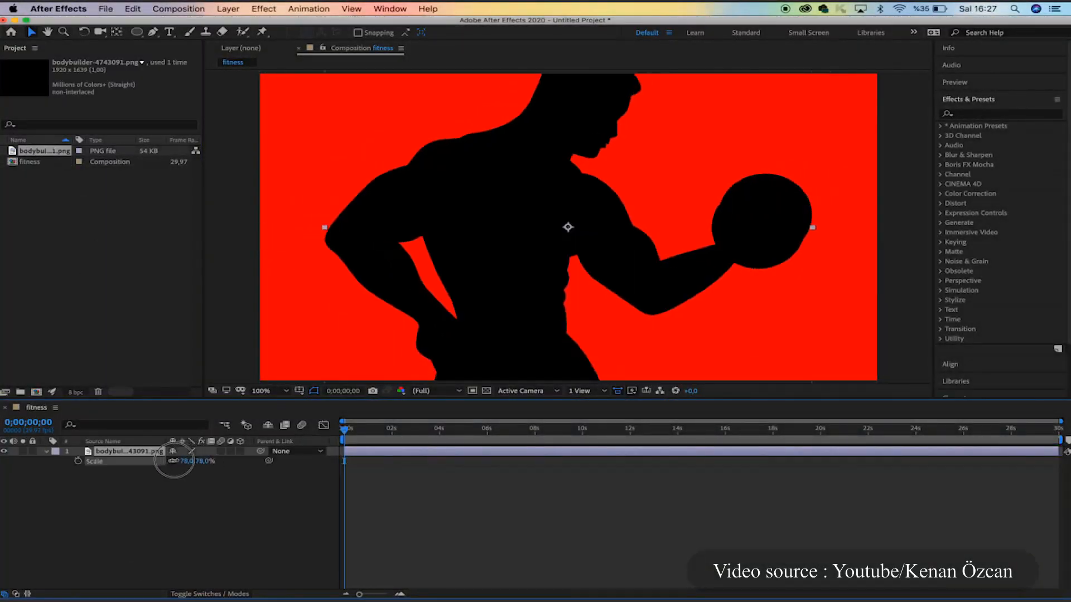
# Step: Scale the silhouette to 62% and place keyframed puppet pins on the hand layer
pyautogui.click(263, 33)
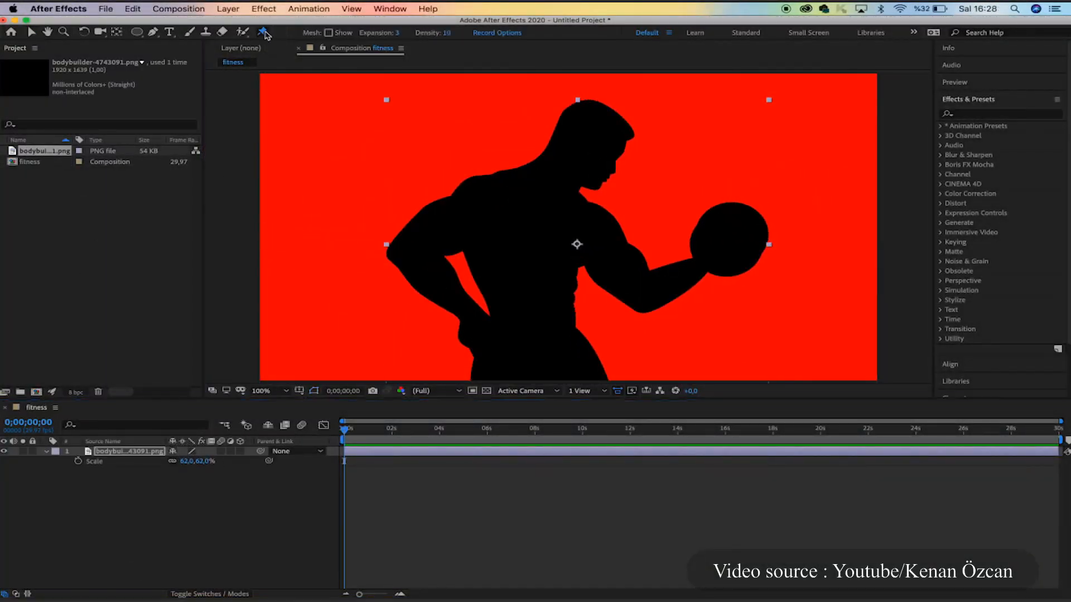
pyautogui.click(543, 366)
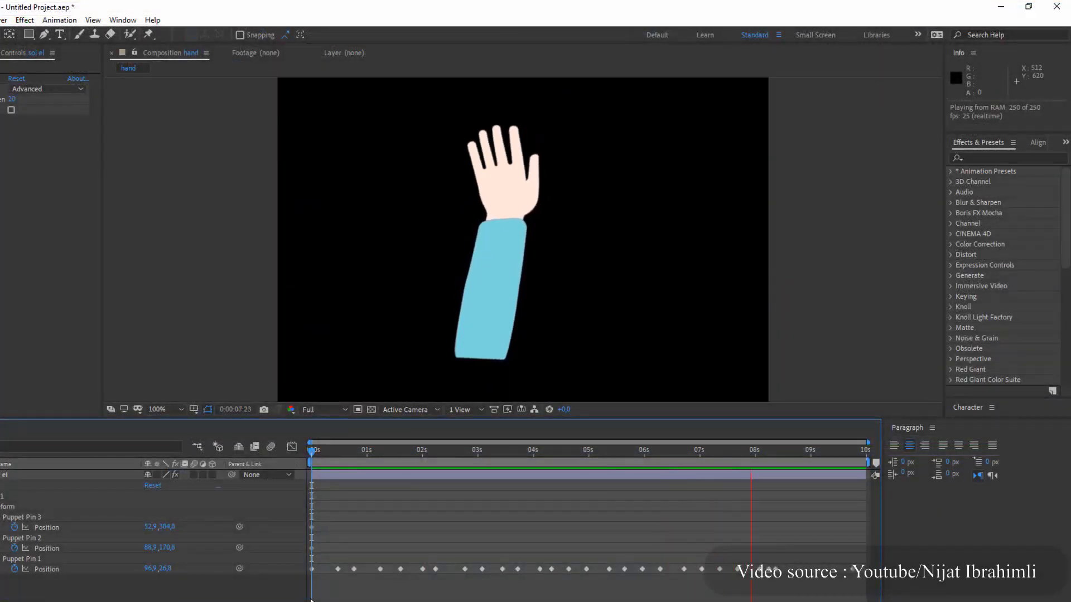
pyautogui.click(434, 450)
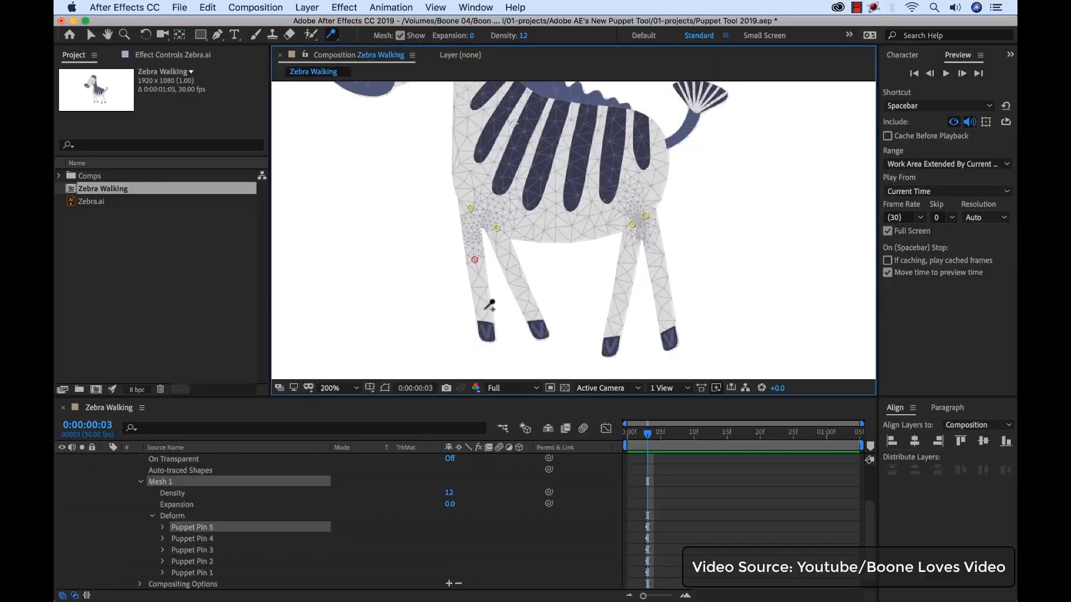
# Step: Add puppet pins to the zebra's hips and legs and adjust a pin's extent
pyautogui.click(506, 258)
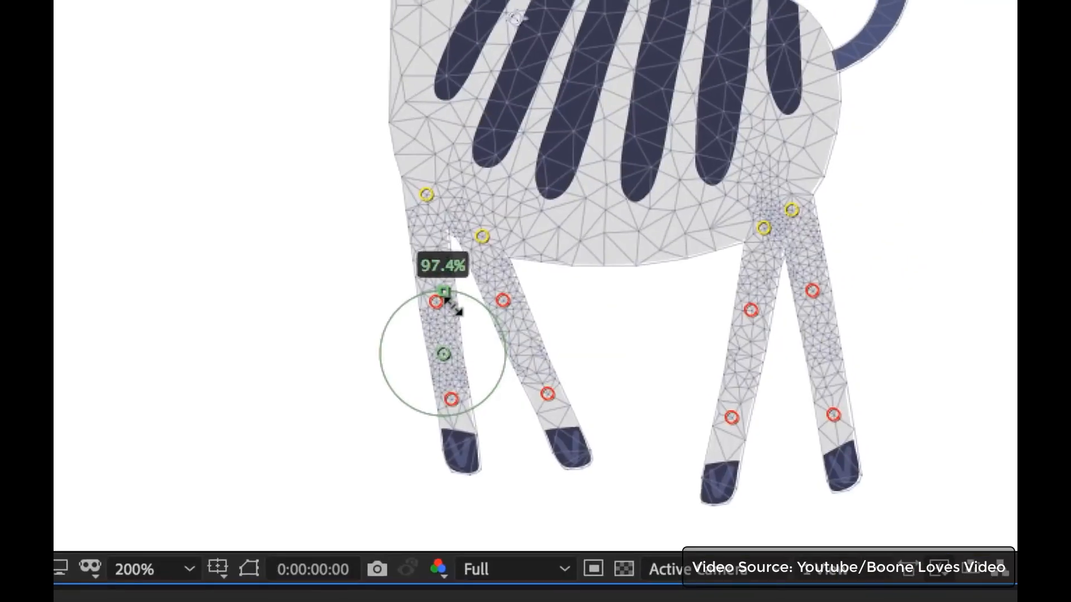
pyautogui.moveTo(444, 290); pyautogui.dragTo(475, 300)
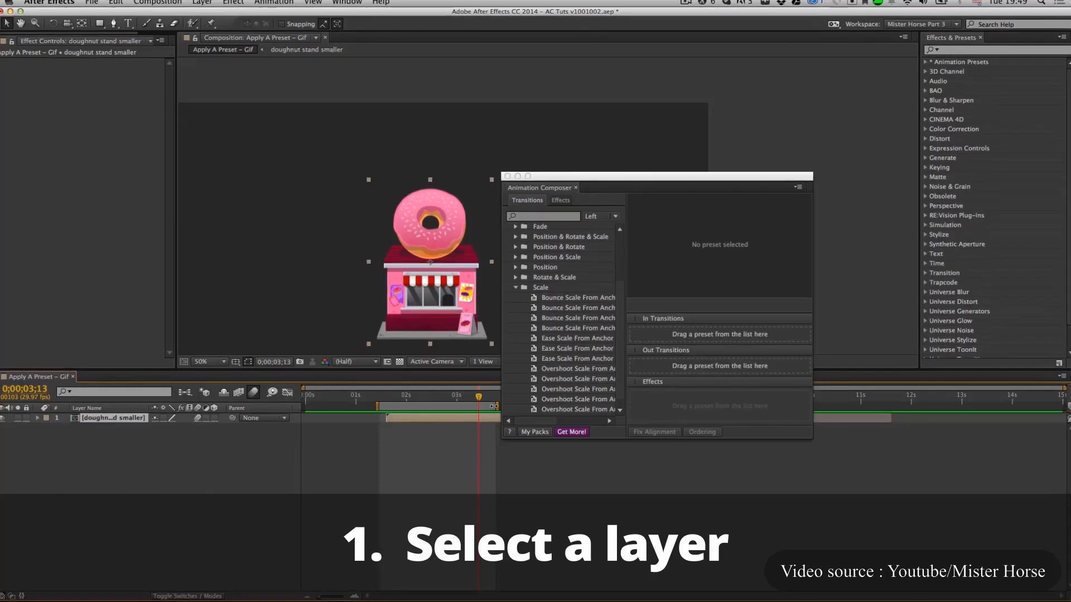
# Step: Show the Scale transition presets for the doughnut stand layer in Animation Composer
pyautogui.click(577, 361)
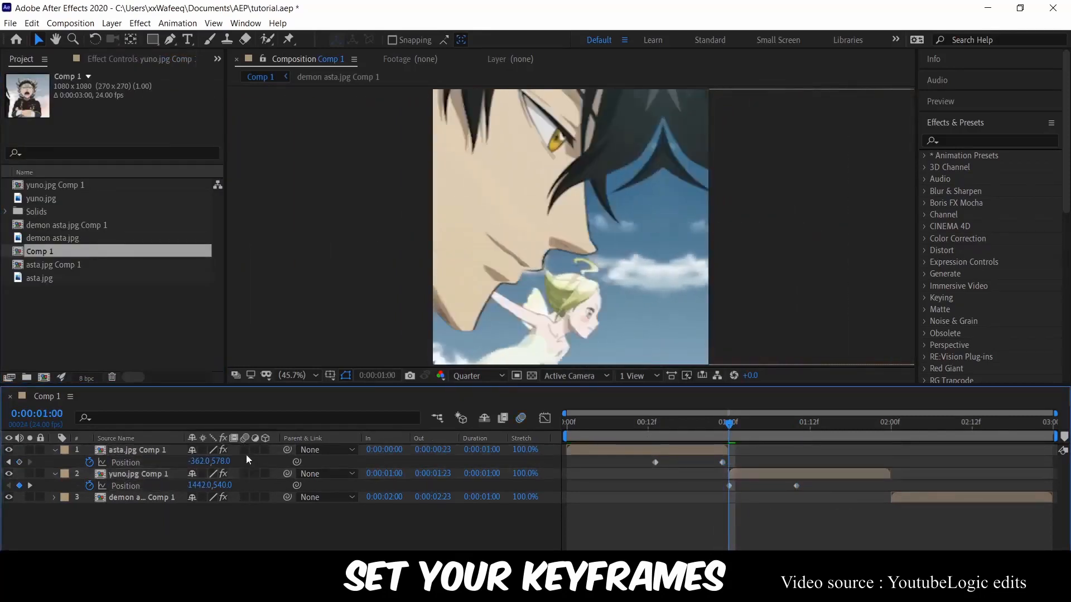
# Step: Add Position keyframes to the asta and yuno layers, staggered one second apart
pyautogui.click(638, 421)
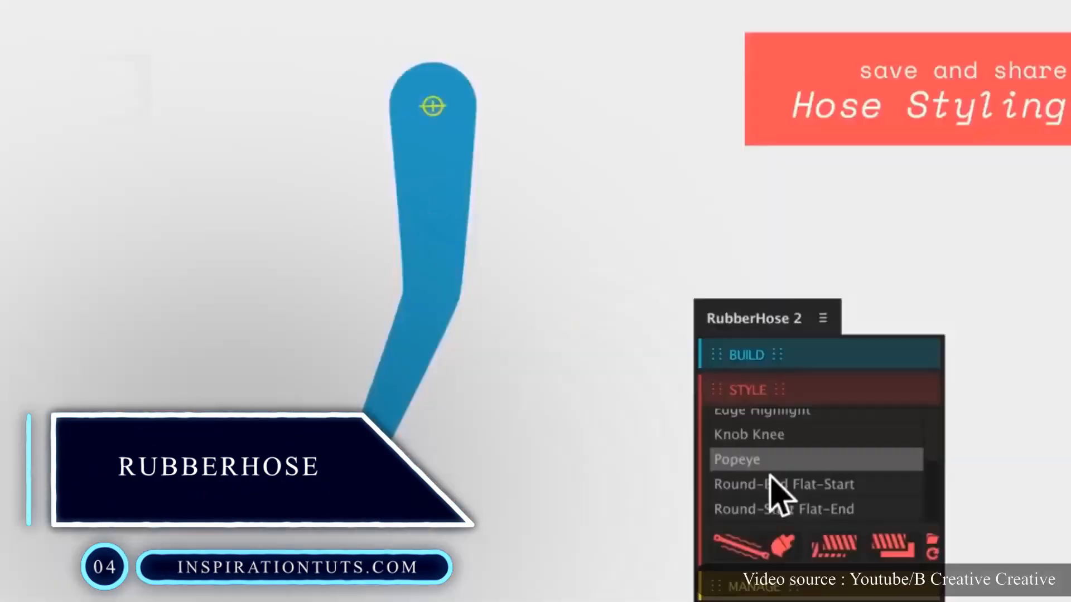
# Step: Build the blue leg with RubberHose2, attach the shoe, and keyframe the hip controllers' position
pyautogui.click(784, 485)
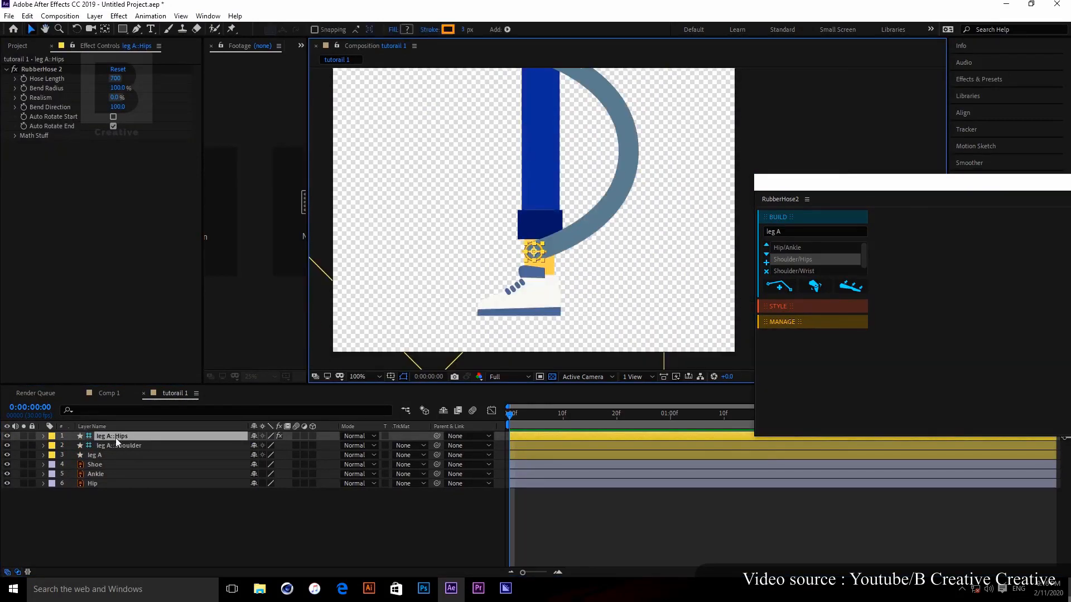
pyautogui.click(117, 445)
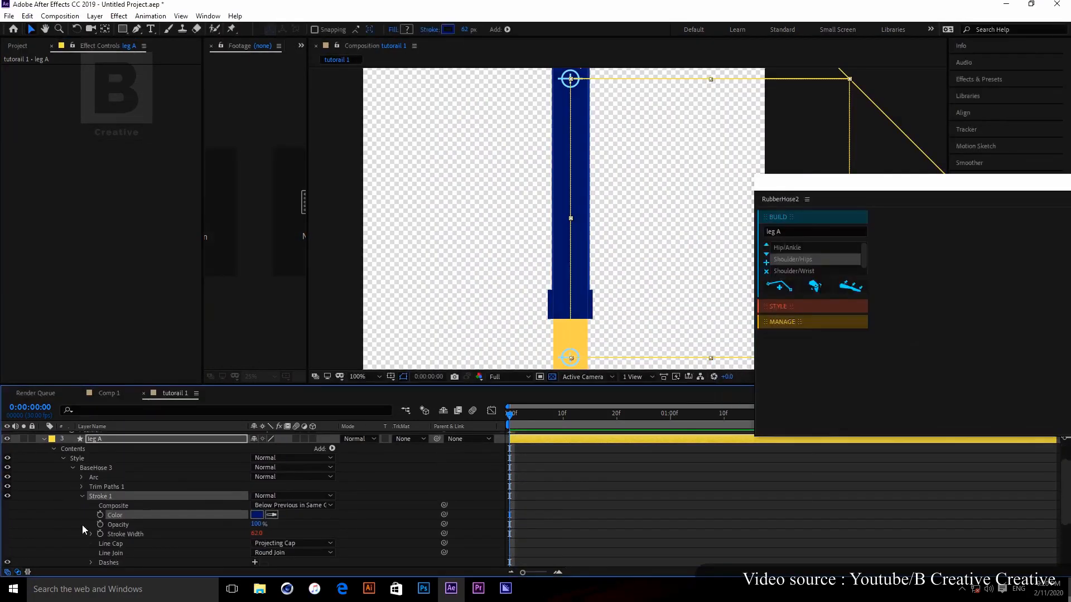
pyautogui.click(94, 465)
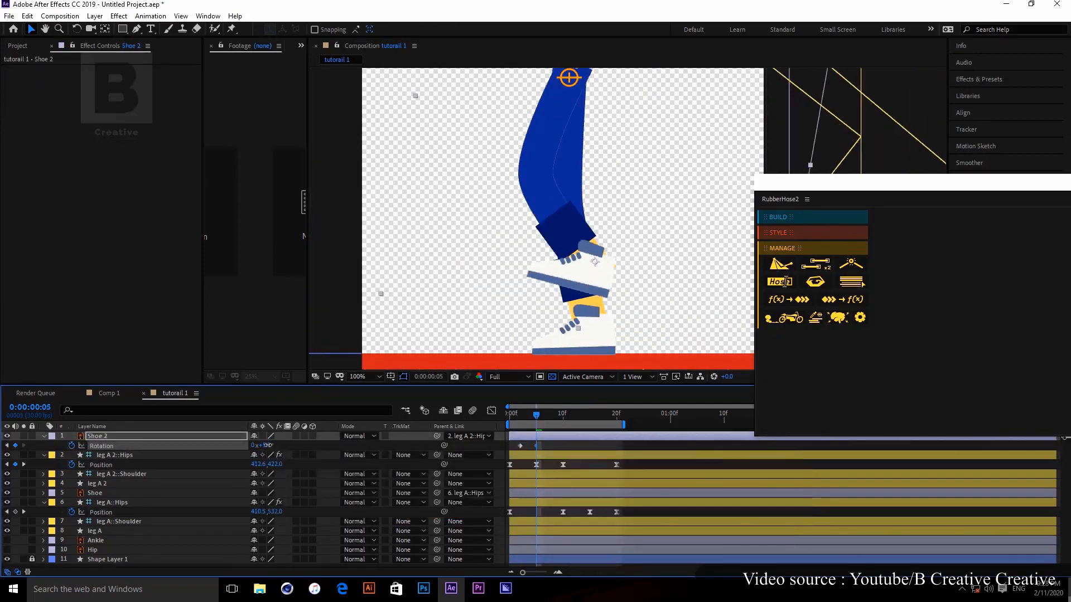
pyautogui.click(572, 414)
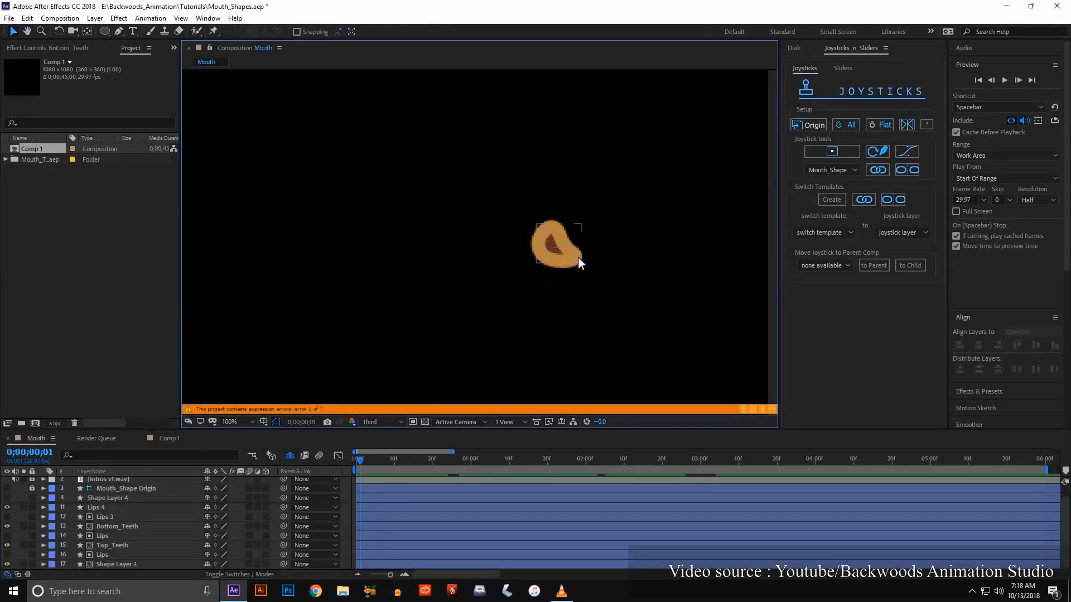
# Step: Set up the orange mouth shape in the Joysticks 'n Sliders panel
pyautogui.click(117, 527)
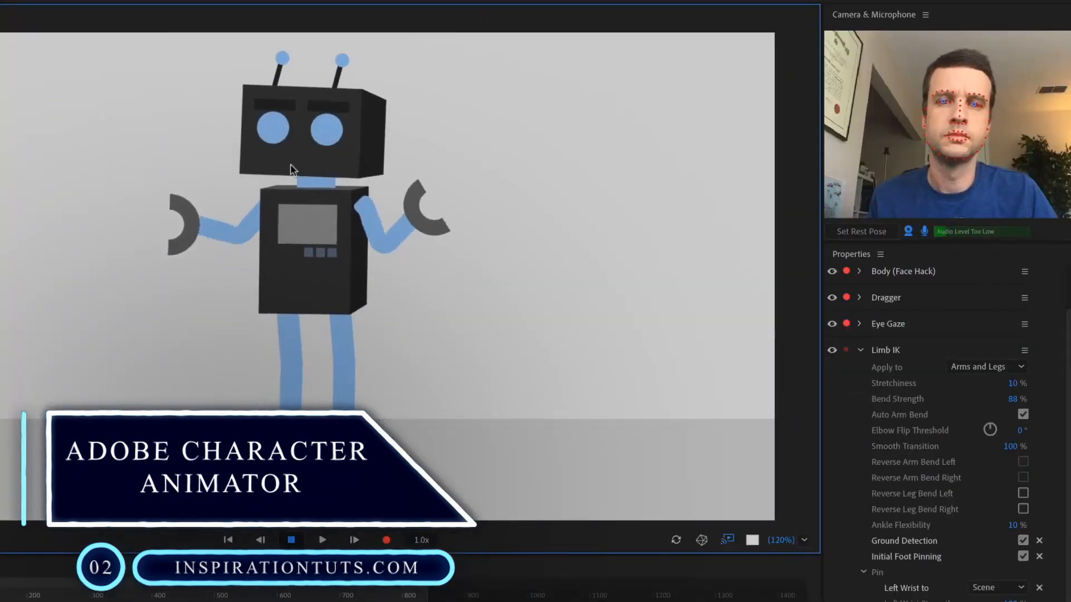
# Step: Compute head movement from speech via the Timeline menu and review the recorded takes
pyautogui.click(251, 12)
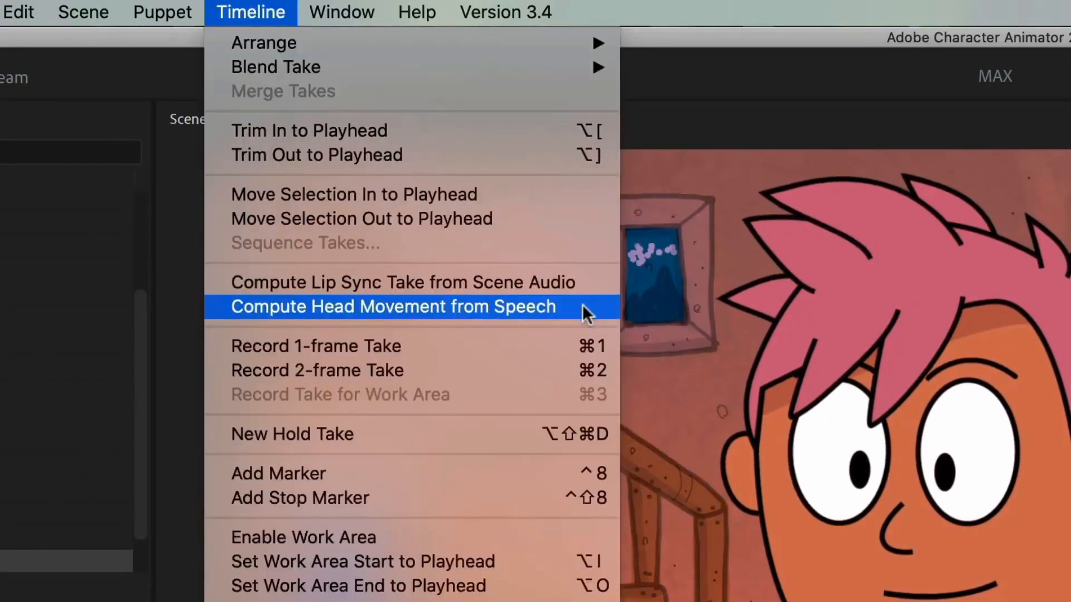
pyautogui.click(395, 307)
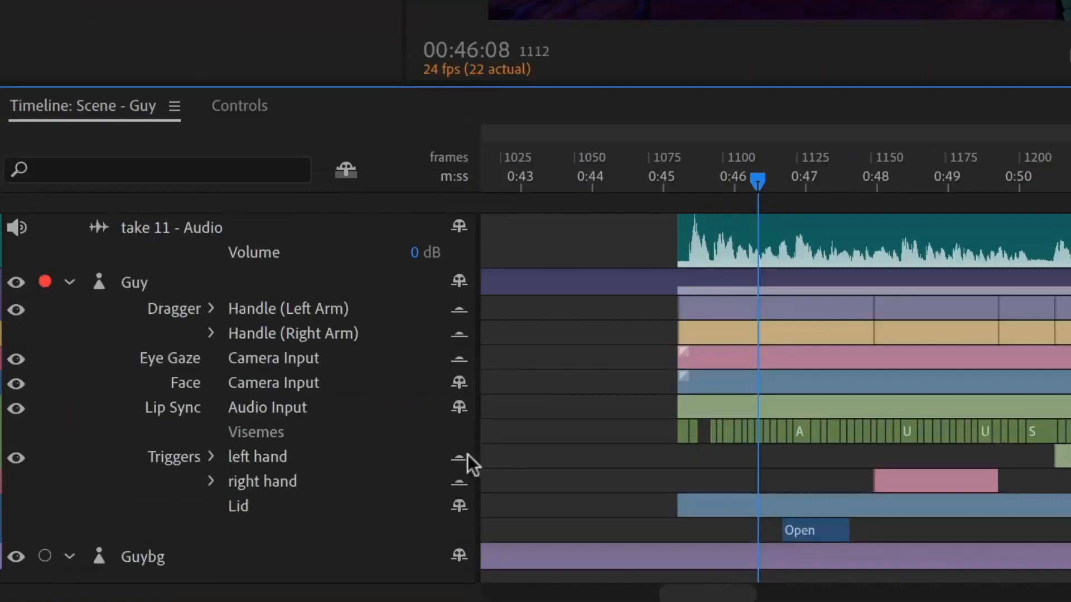
pyautogui.click(303, 17)
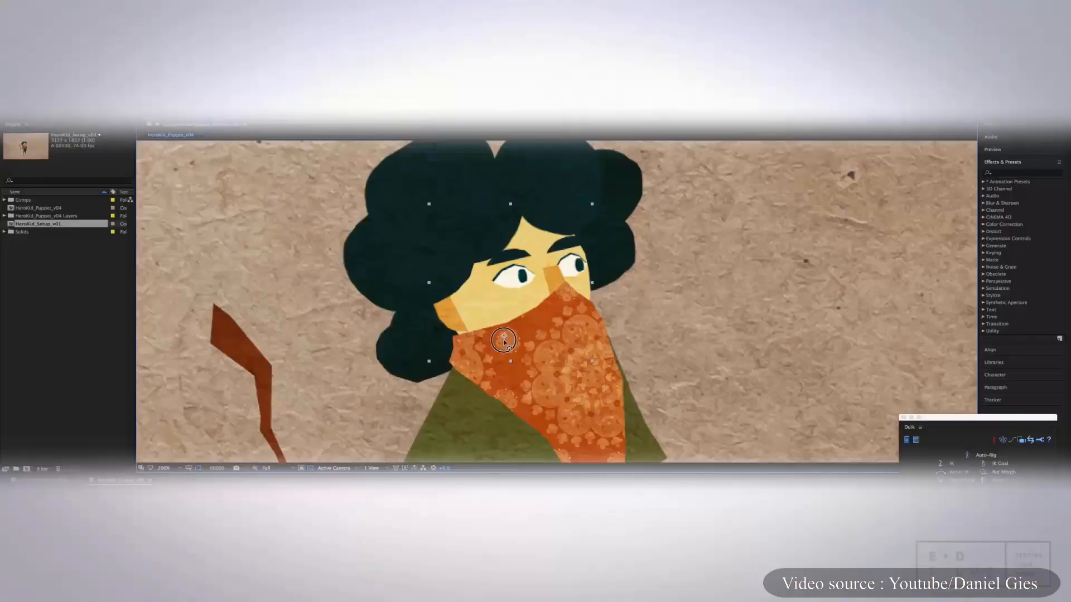
# Step: Place Duik auto-rig controllers on the character's head and orange scarf
pyautogui.press('y')
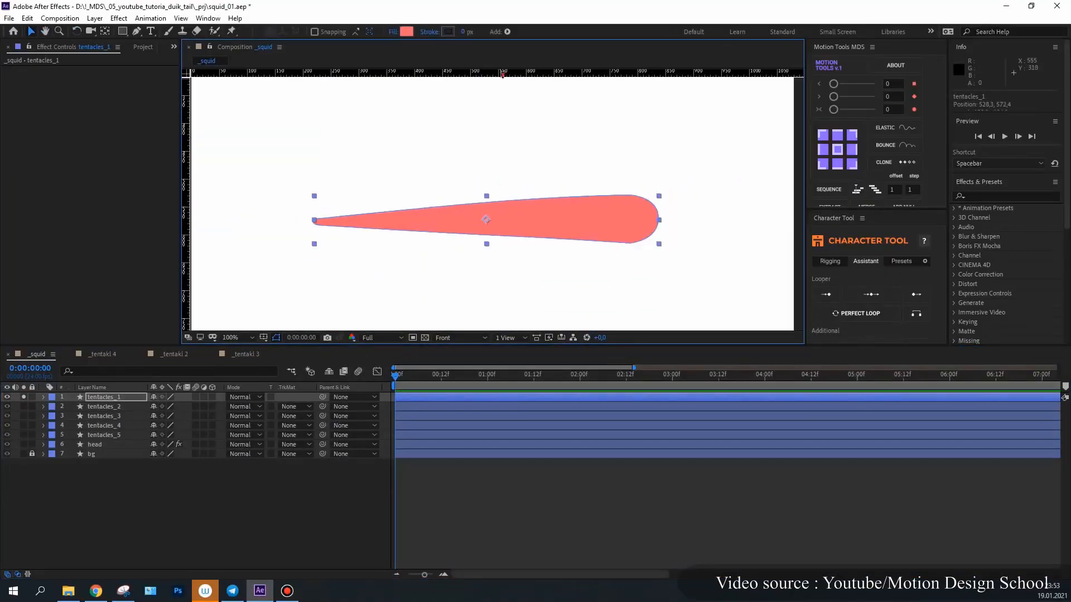
# Step: Add Duik Bassel bones to the tentacle, then turn the girl's face the other way with Head Turn
pyautogui.click(492, 222)
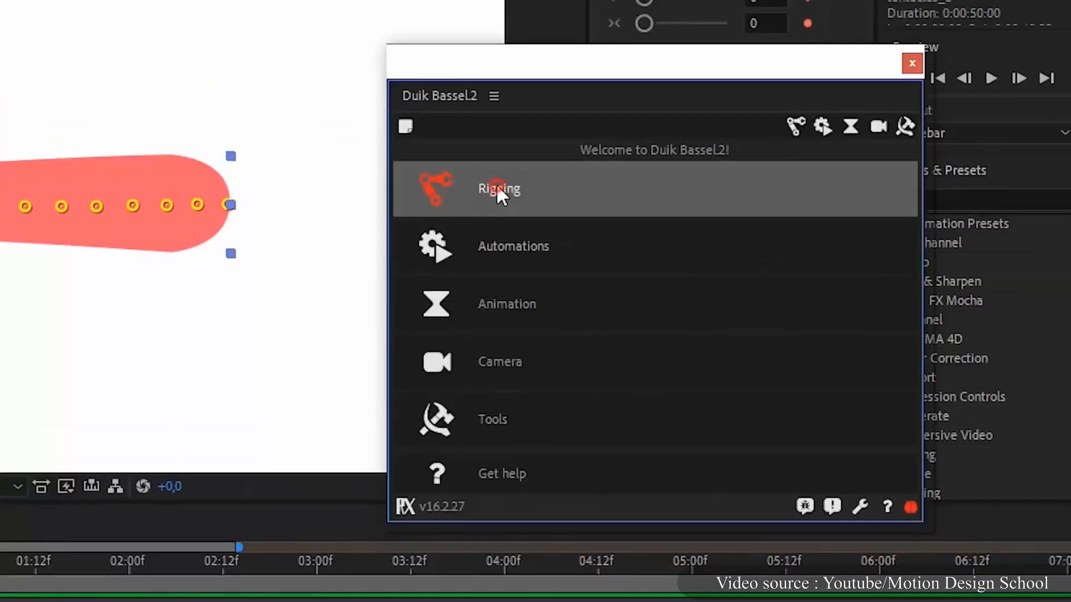
pyautogui.click(499, 189)
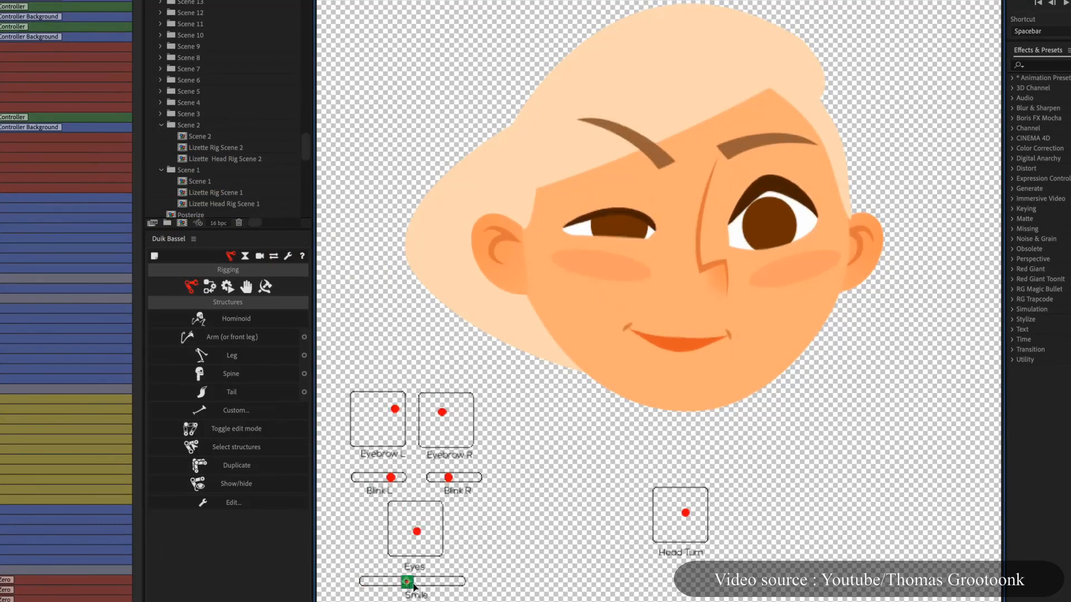
pyautogui.moveTo(688, 513); pyautogui.dragTo(666, 514)
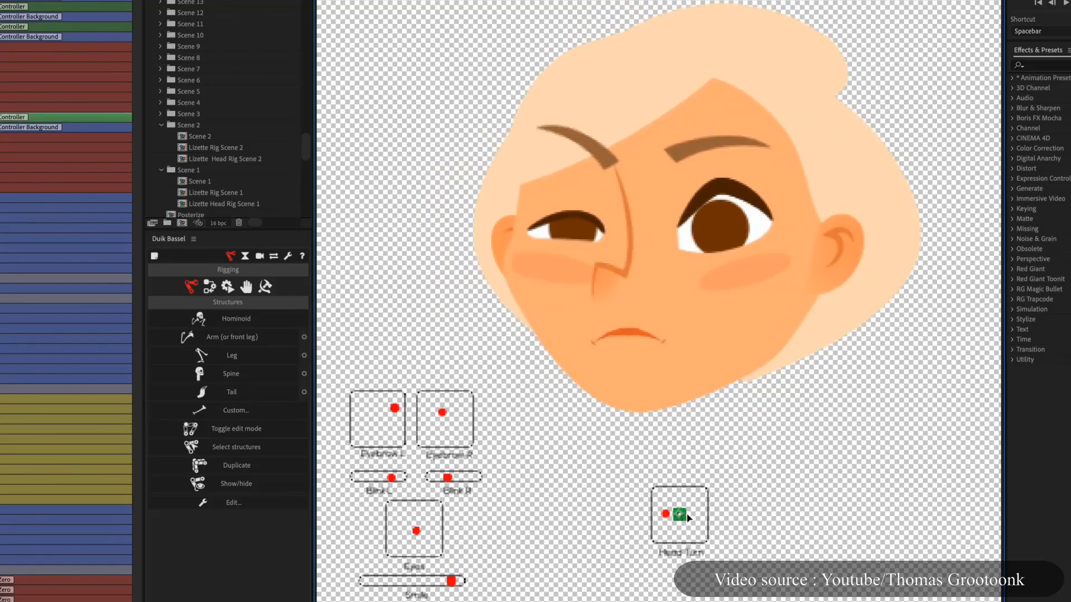